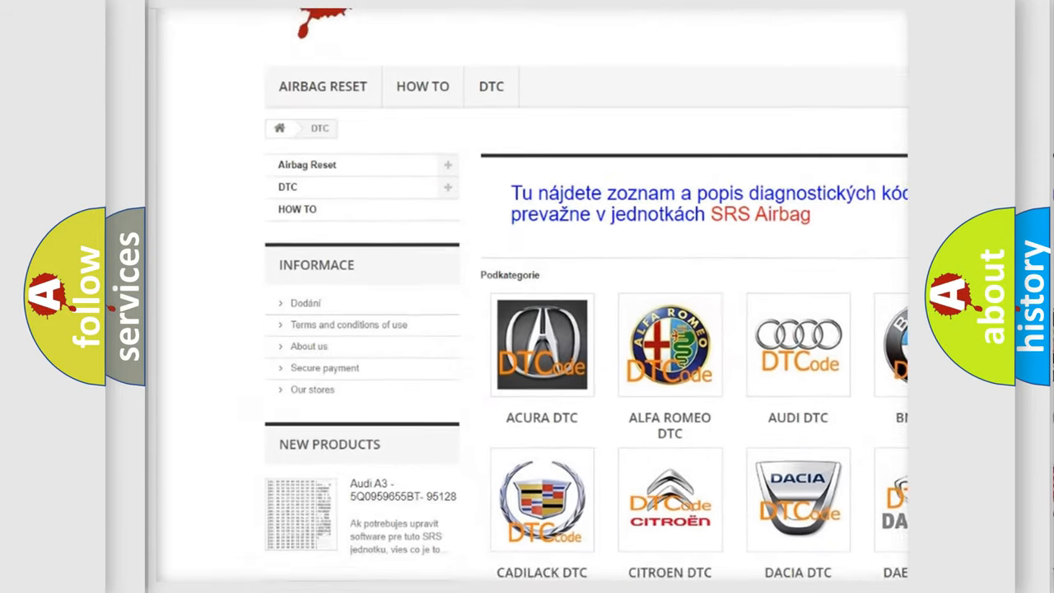
pyautogui.scroll(-3)
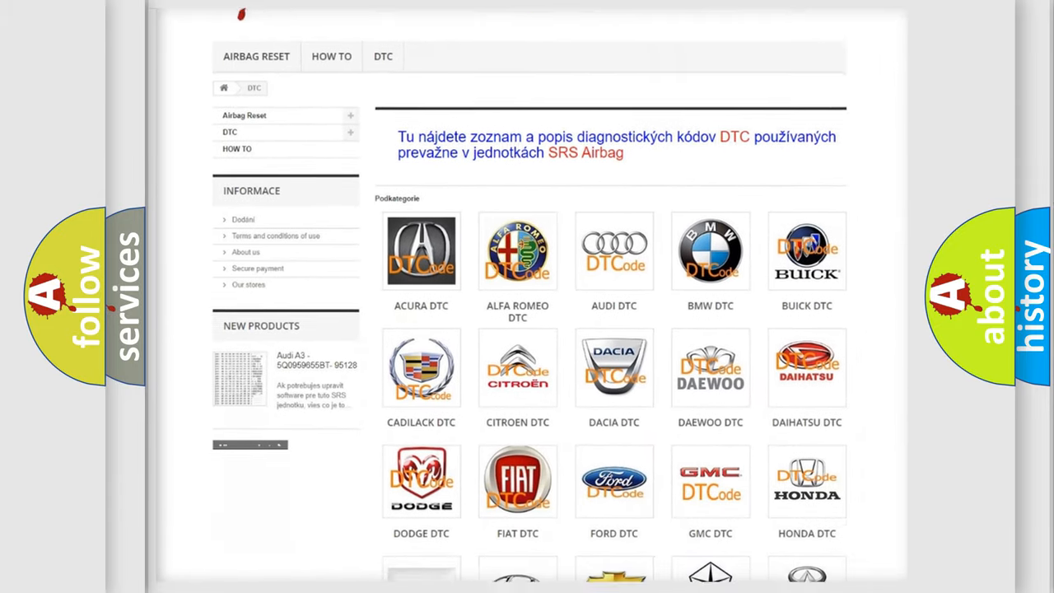
pyautogui.scroll(-3)
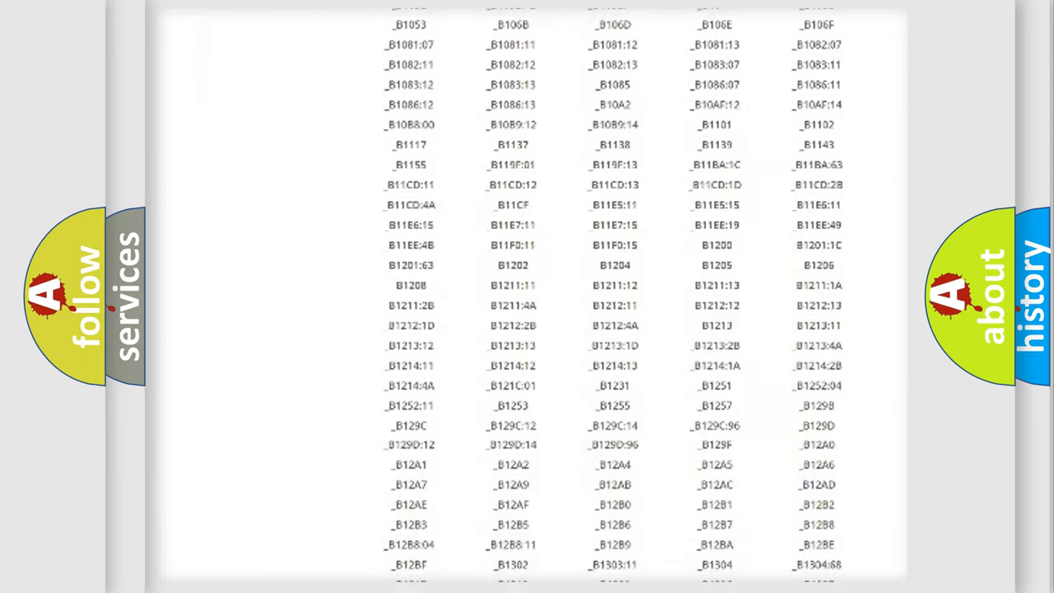
pyautogui.scroll(-3)
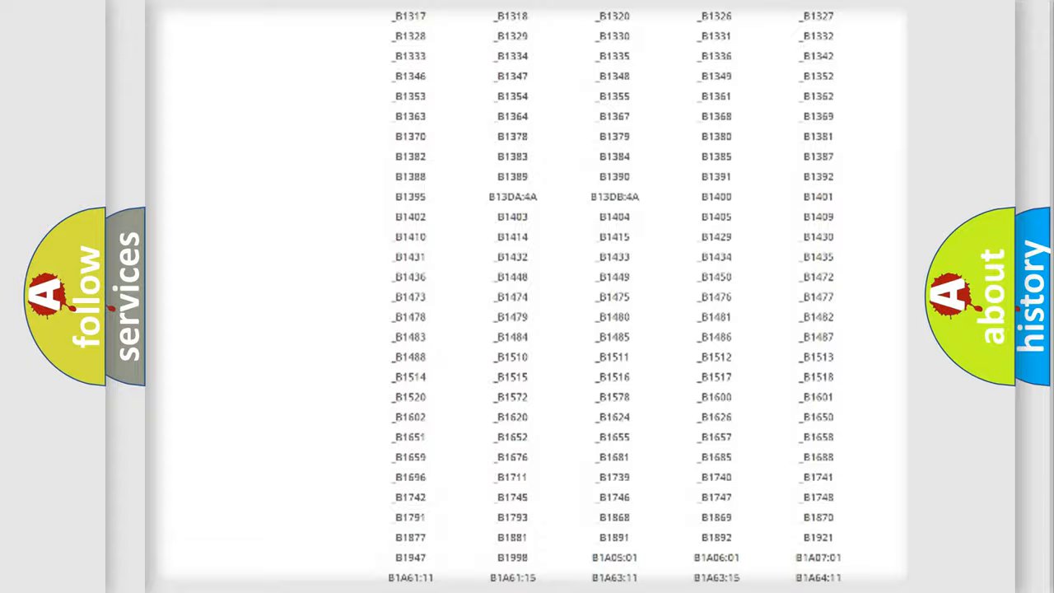